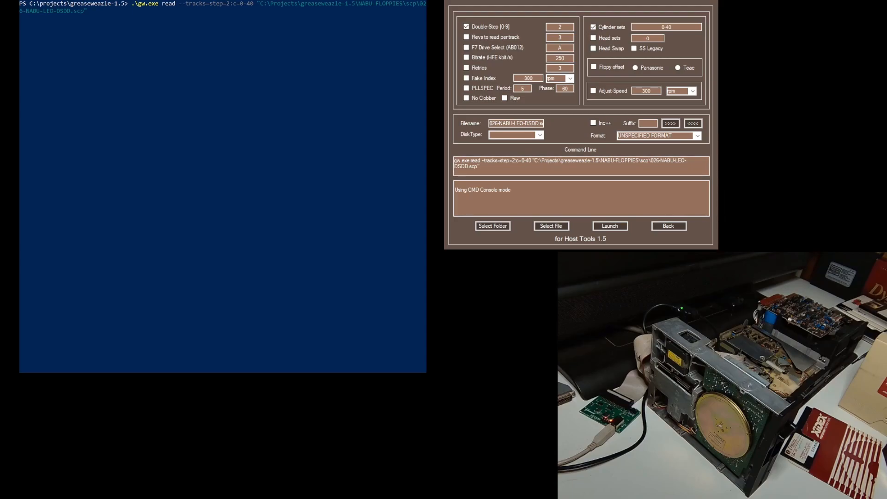
mouse_move(139, 34)
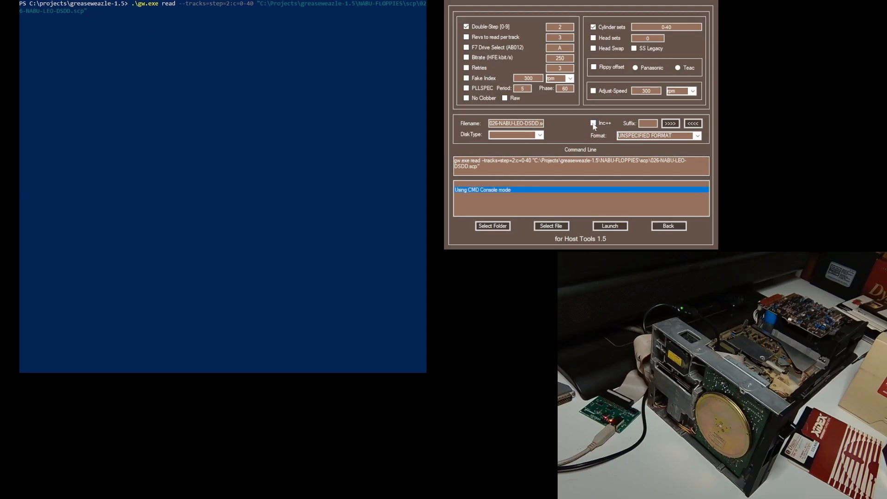
mouse_move(570, 145)
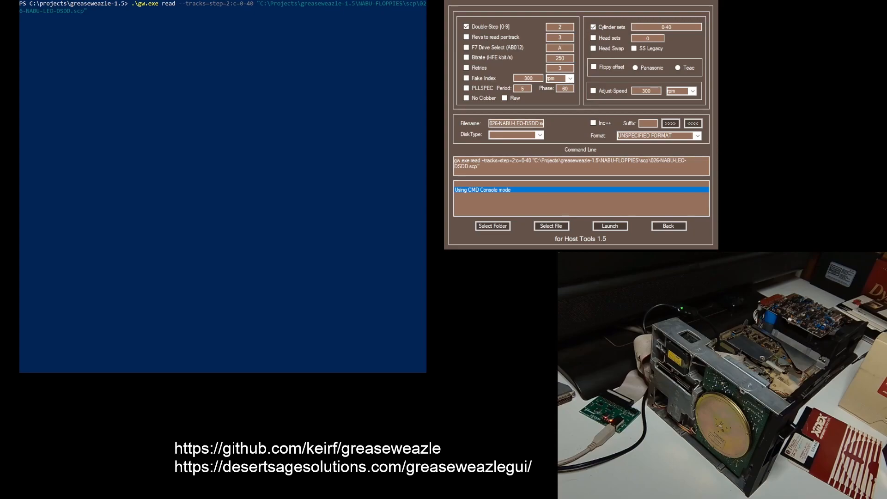
mouse_move(168, 23)
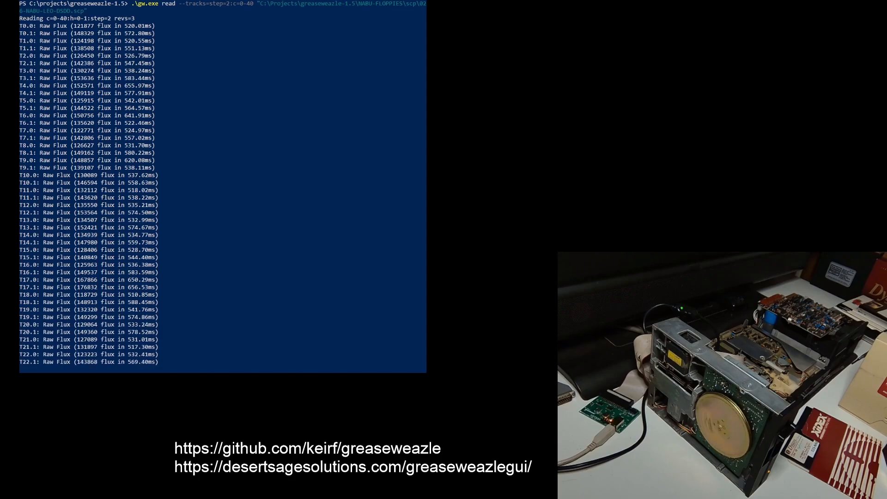
Load 026-NABU-LEO-DSDD.scp in HxC and inspect both sides in the Track Analyzer.
scroll(down, 3)
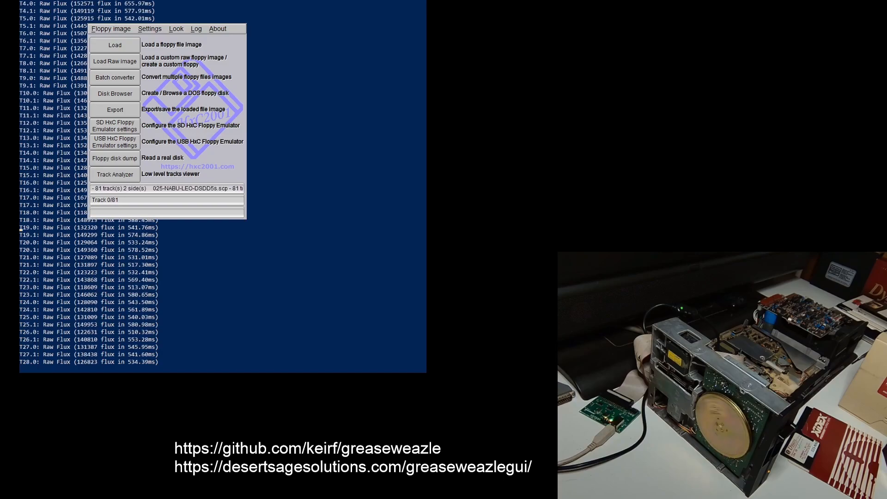
click(115, 174)
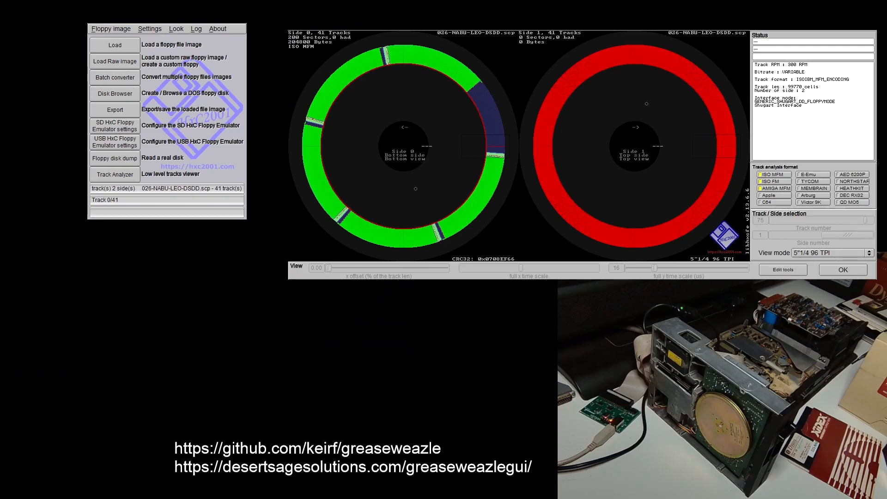
Reload the scp image as one side so only side 0 holds data.
click(114, 45)
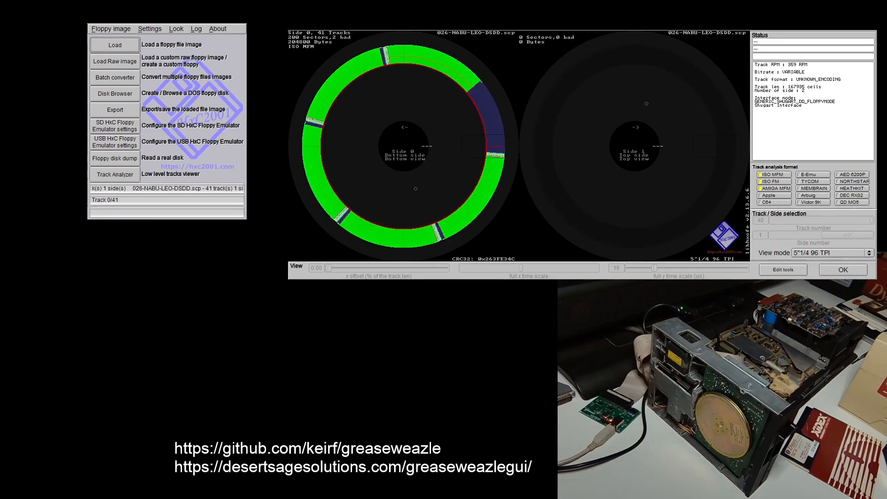
mouse_move(473, 177)
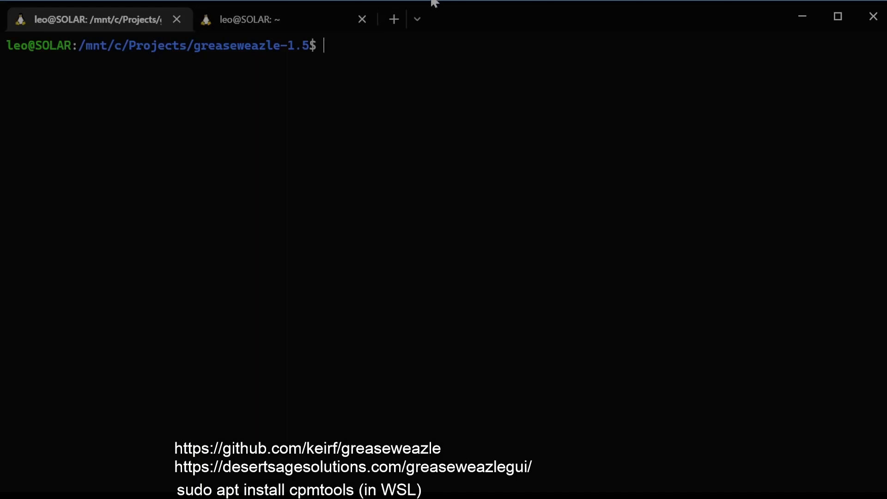
mouse_move(446, 45)
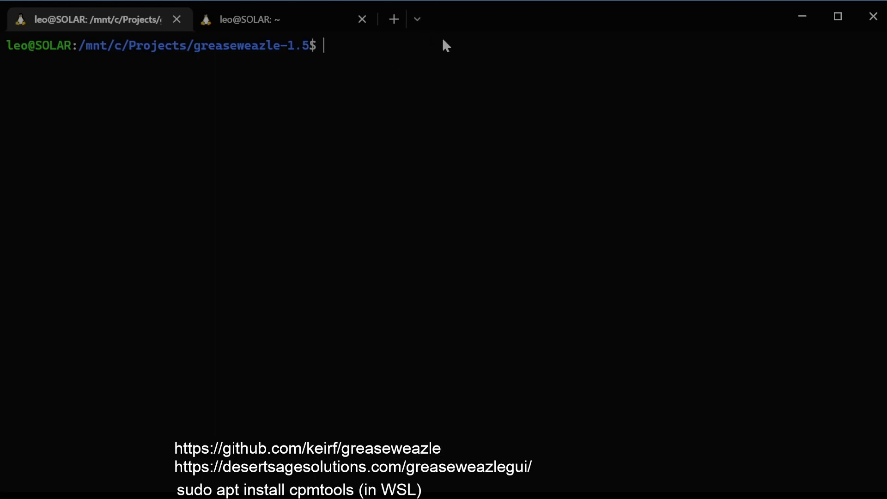
Enter cpmls -f nabu-SSSD5s NABU-FLOPPIES/img/026-NABU-LEO-SSSD5s.img, adapting the earlier DSDD command.
text(cpmls -f nabu-DSDD5s NABU-FLOPPIES/img/025-NABU-LEO-DSDD5s.img)
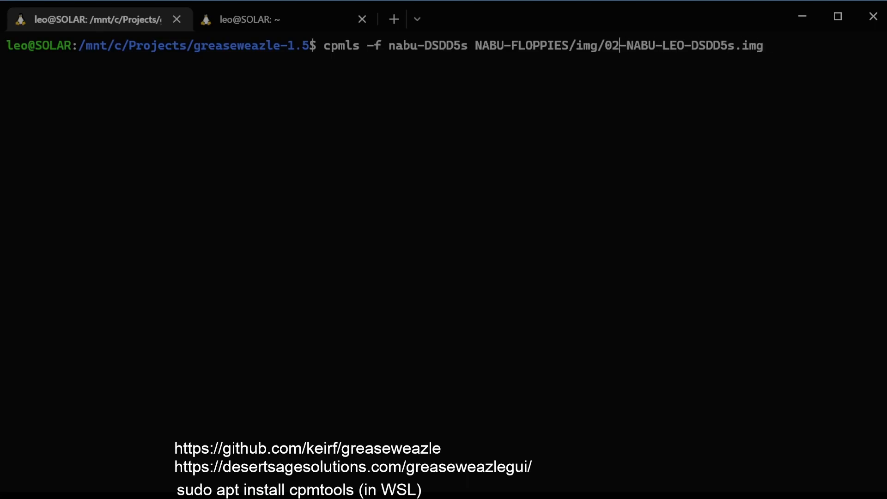
text(6)
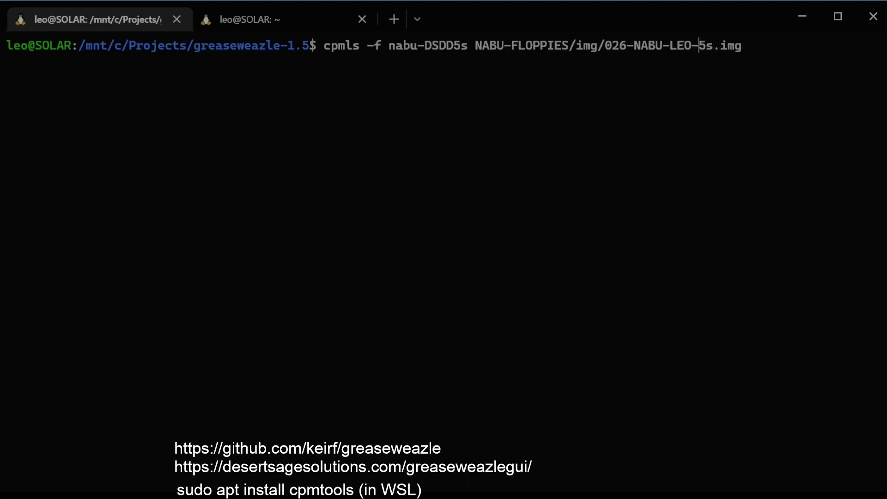
text(SSD)
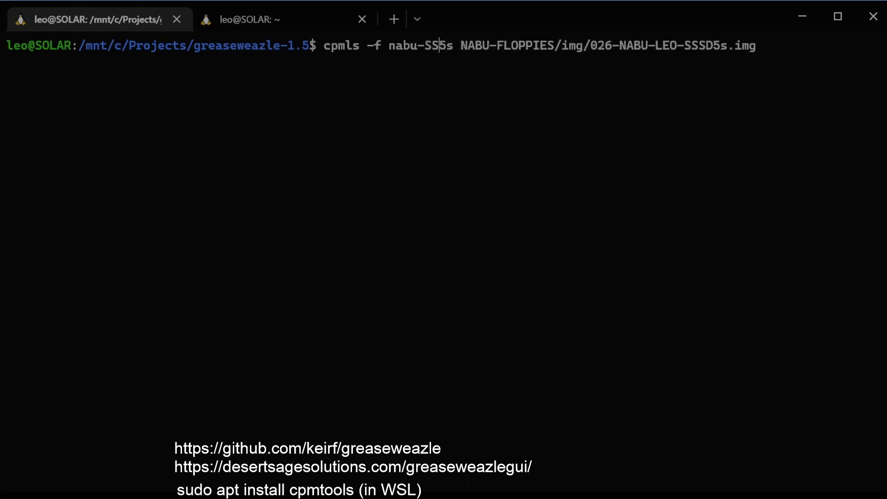
text(SD)
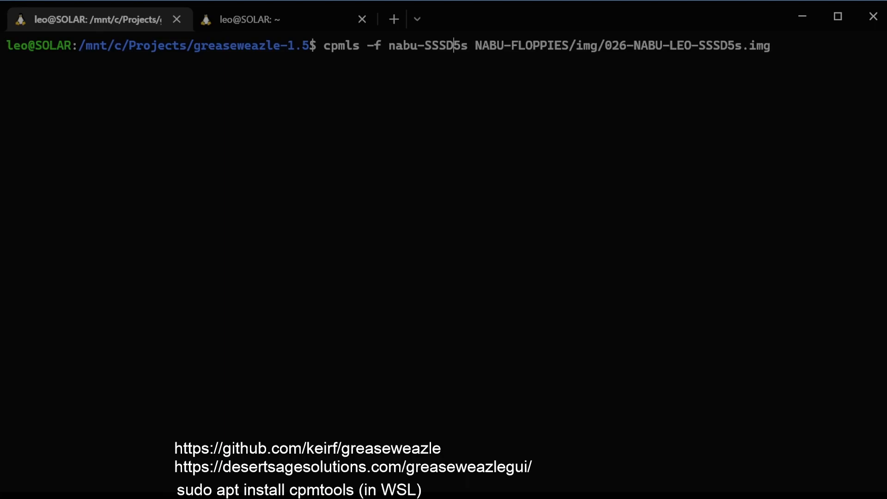
mouse_move(793, 50)
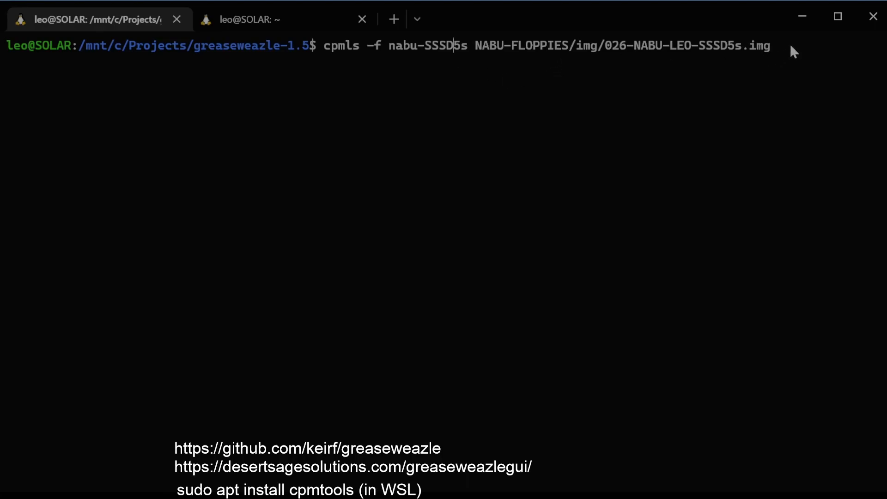
Run cpmls to list the CP/M files on 026-NABU-LEO-SSSD5s.img.
key(Enter)
text(cpmcp -f nabu-SSSD5s -t NABU-FLOPPIES/img/026-NABU-LEO-SSSD5s.img 0:profile.sub NABU-FLOPPIES/files/026-NABU-LEO-SSSD5s/)
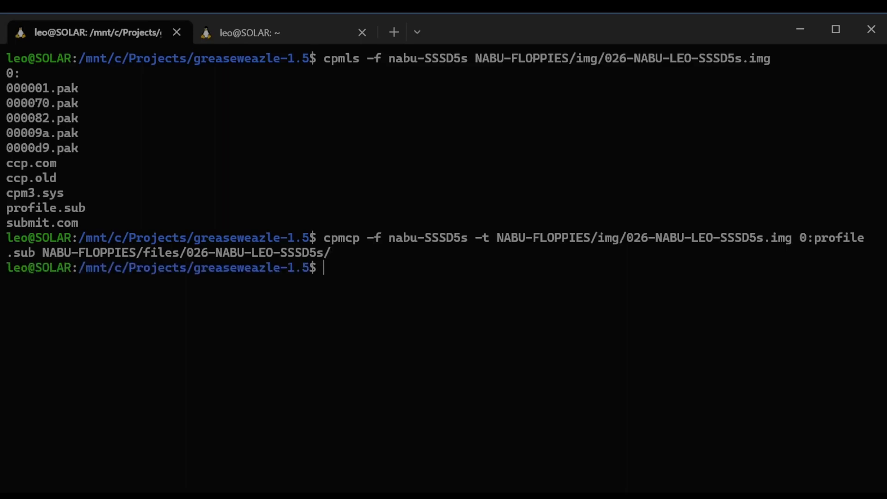
Show NABU-FLOPPIES/files/026-NABU-LEO-SSSD5s/profile.sub using the more command.
text(m)
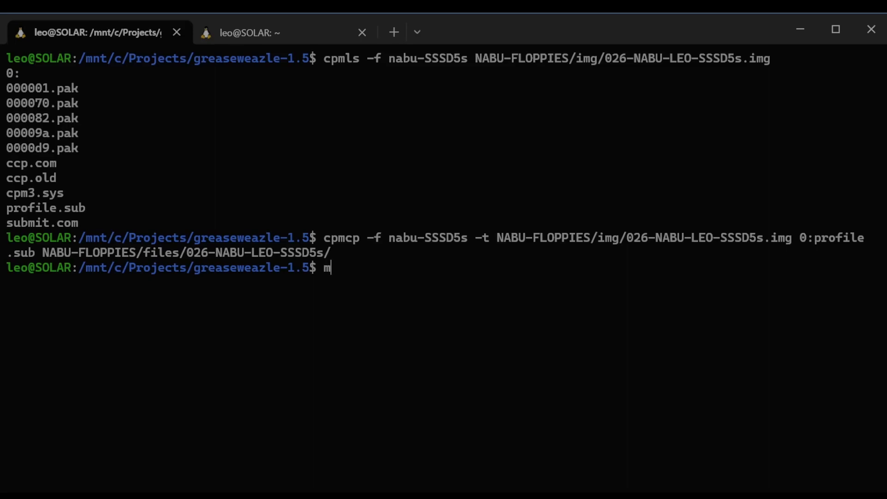
text(ore N)
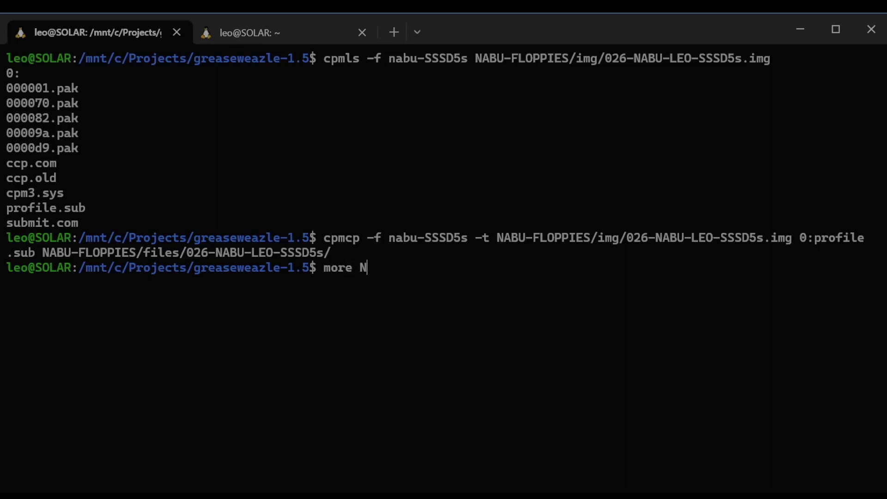
text(ABU-FLO)
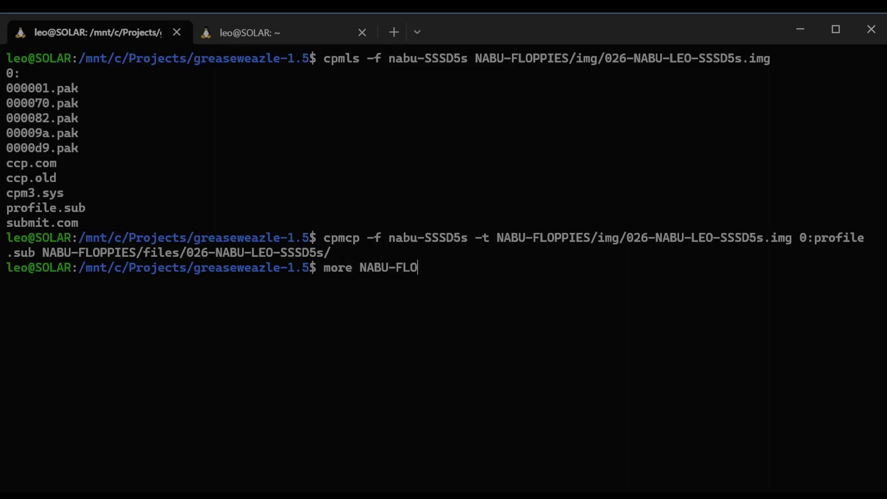
text(PPIES/files/)
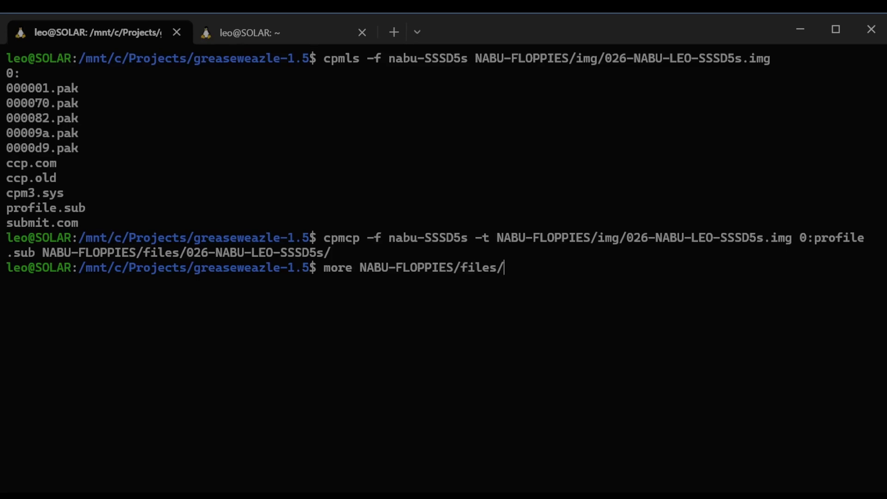
text(02)
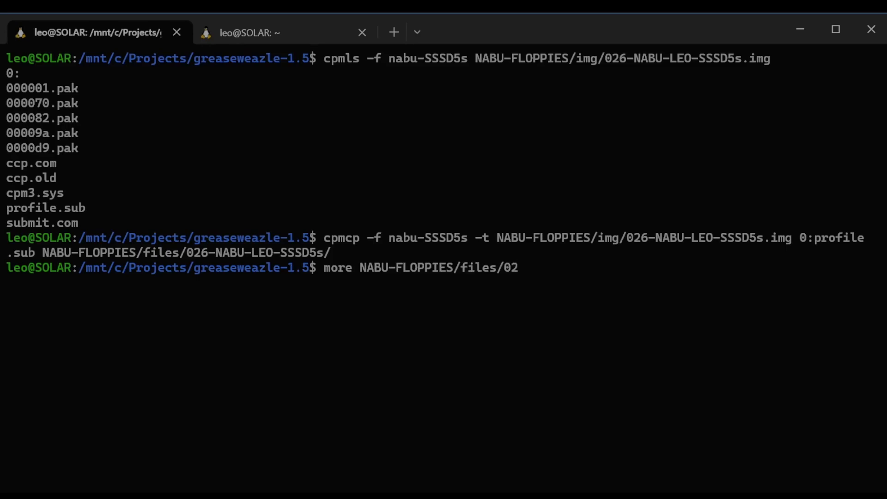
text(6-NABU-LEO-SSSD5s/)
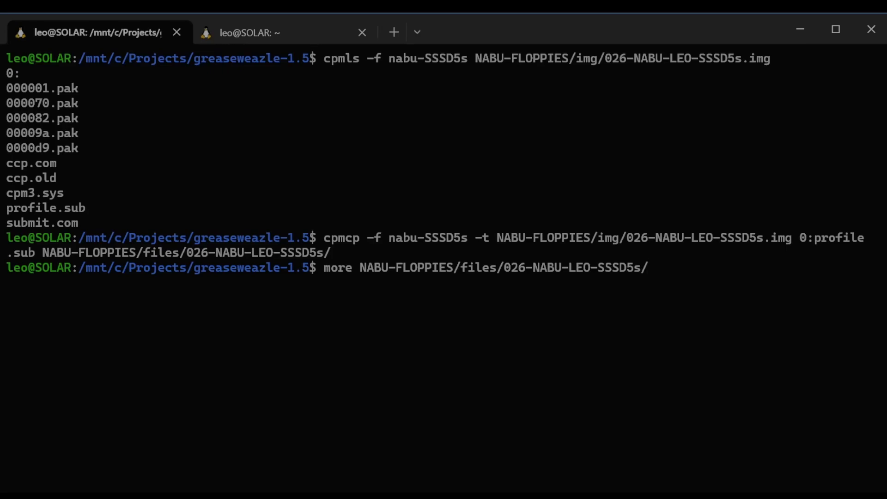
text(profile.sub)
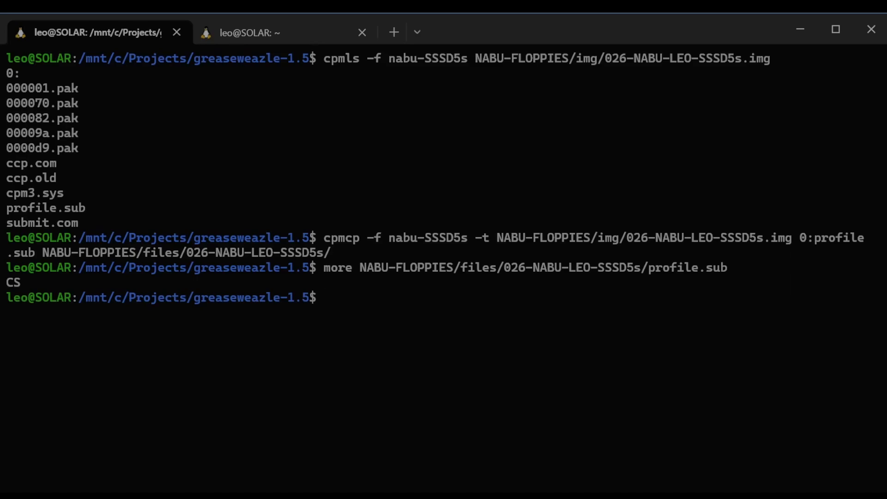
mouse_move(478, 252)
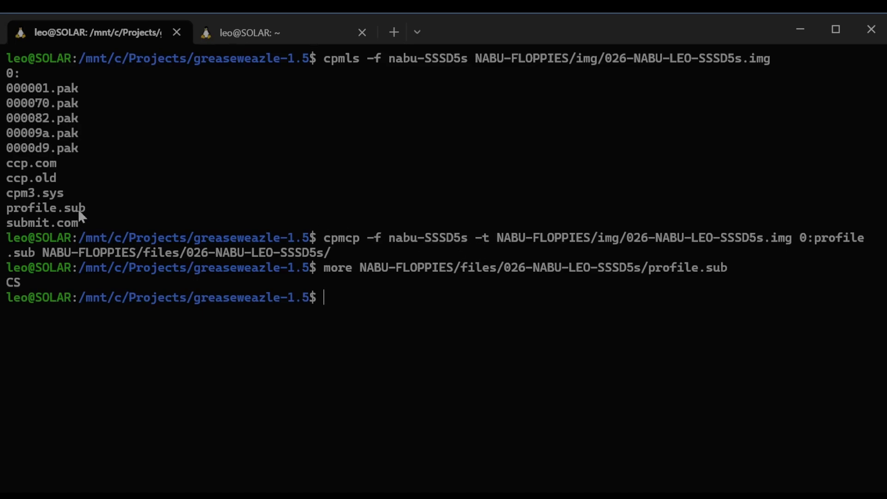
mouse_move(390, 322)
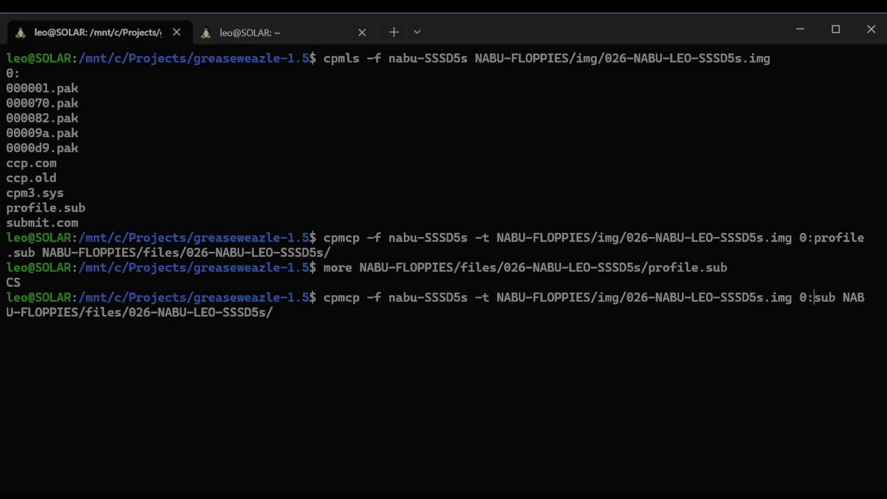
Rerun the cpmcp command with 0:*.pak to extract every pak file.
text(*)
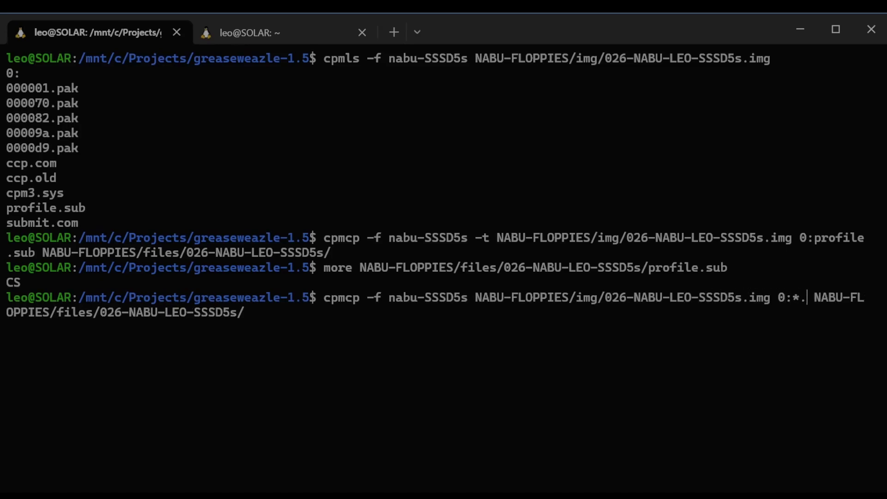
text(pak)
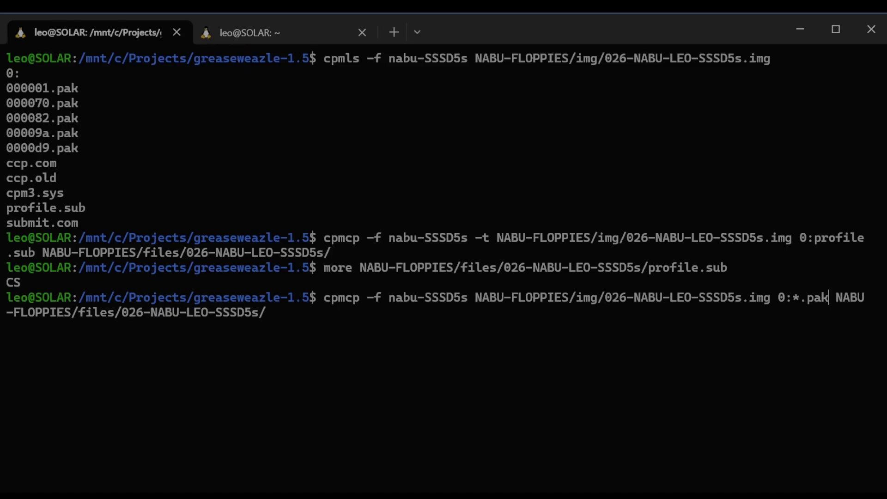
key(Enter)
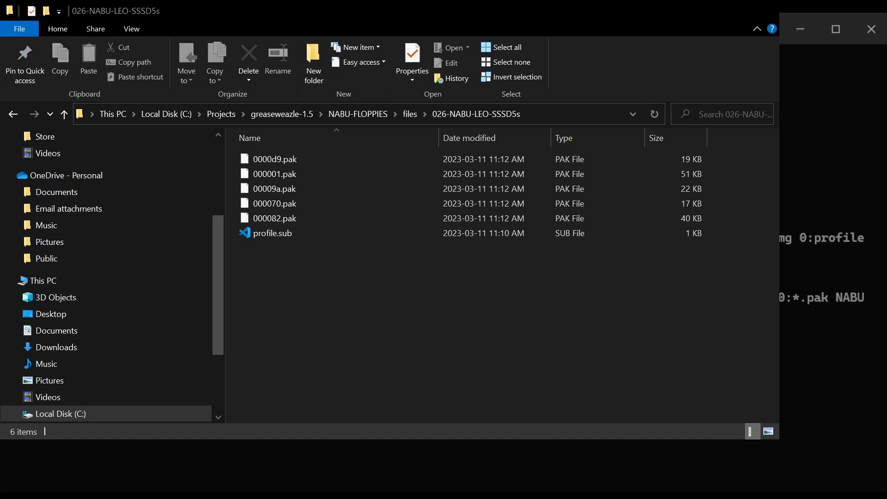
Open the 026-NABU-LEO-SSSD5s files folder in File Explorer.
click(271, 233)
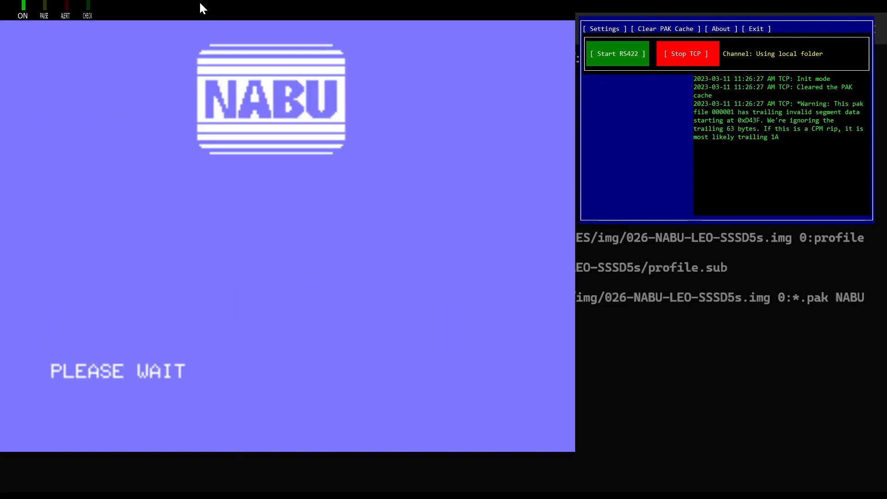
mouse_move(253, 60)
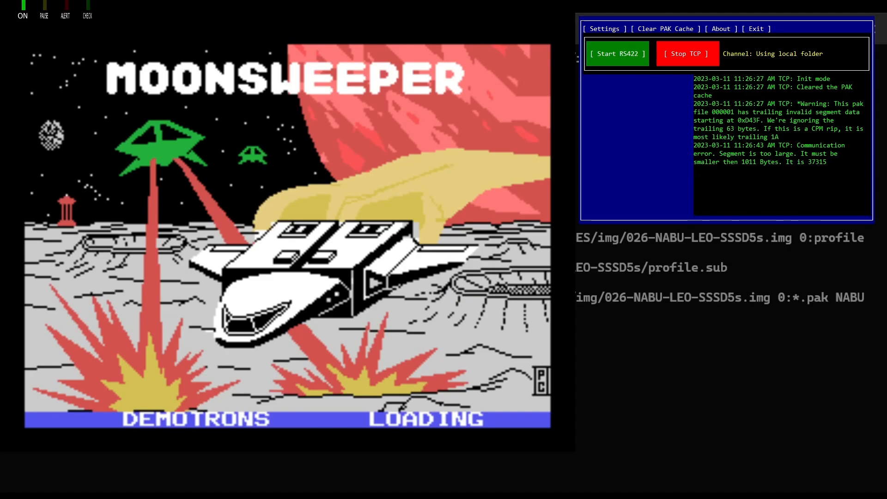
mouse_move(572, 246)
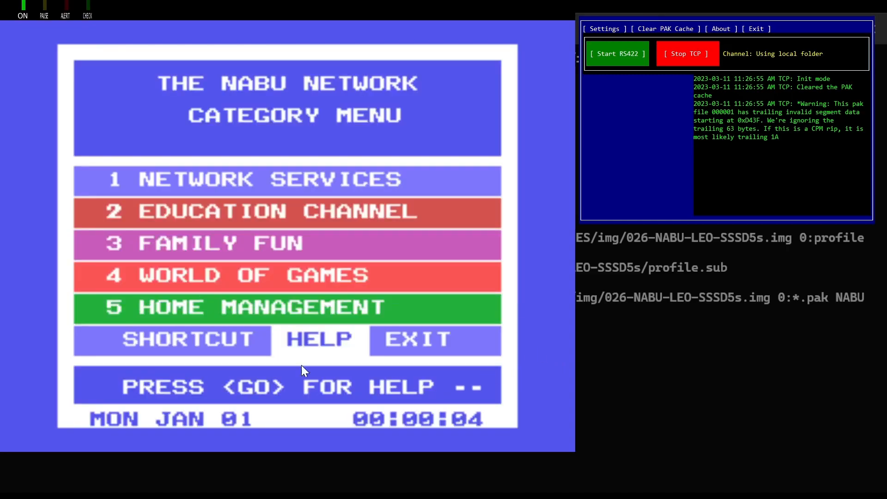
Pick SHORTCUT on the NABU menu and enter the program name MANIA.
click(318, 340)
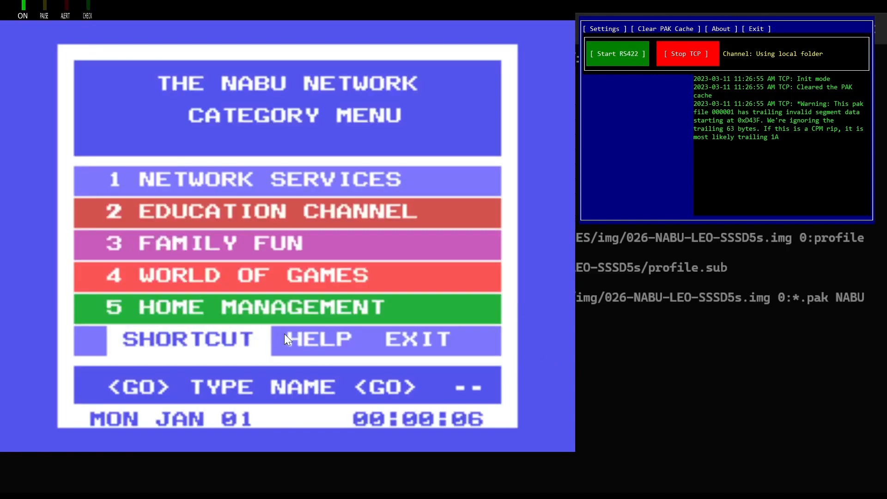
text(MANIA)
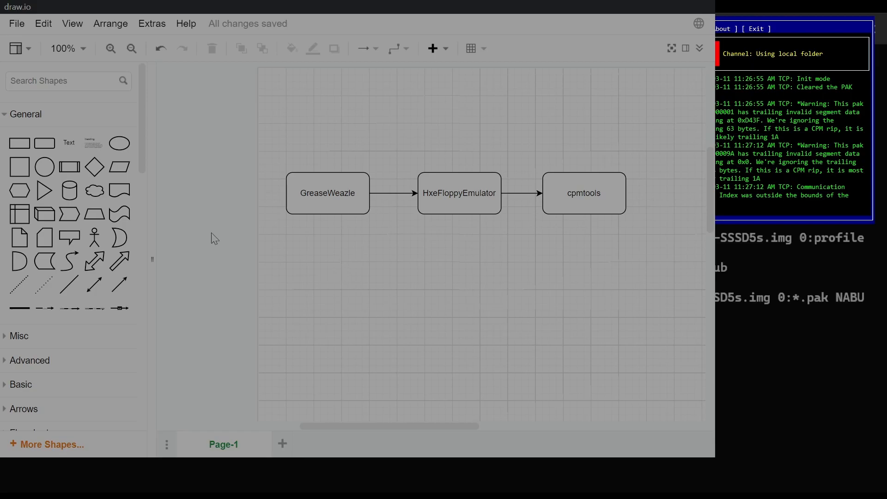
mouse_move(345, 225)
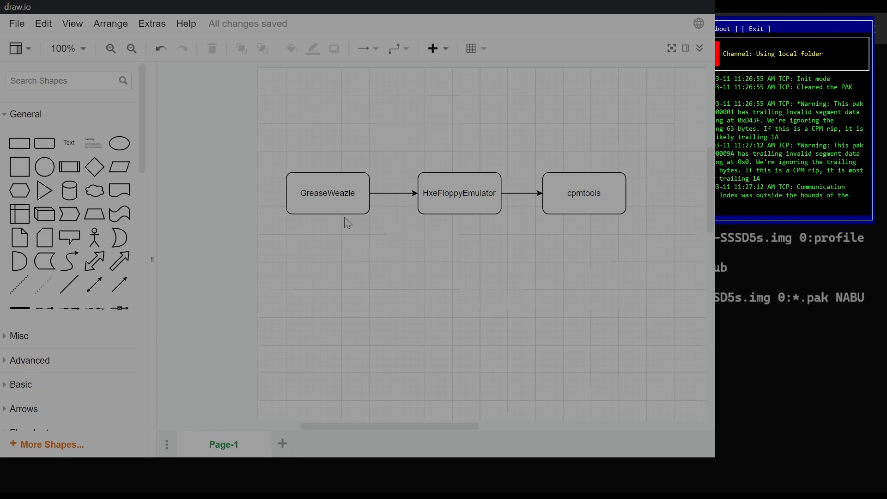
mouse_move(353, 232)
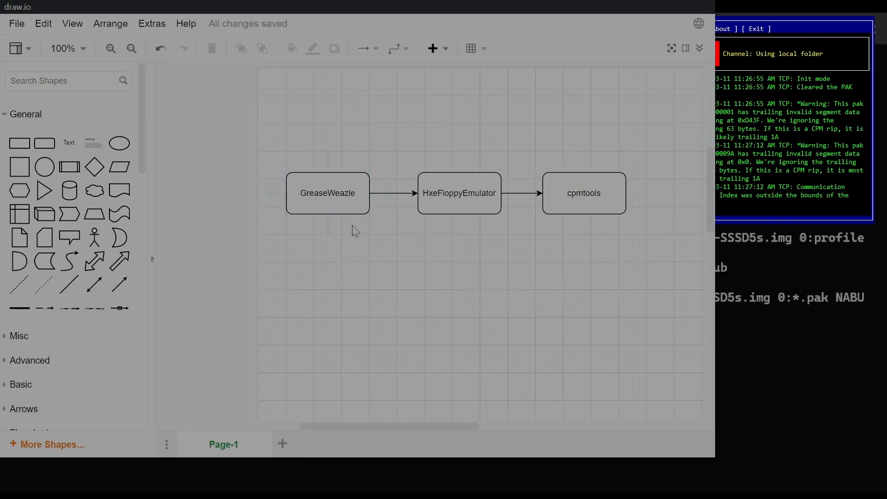
mouse_move(344, 223)
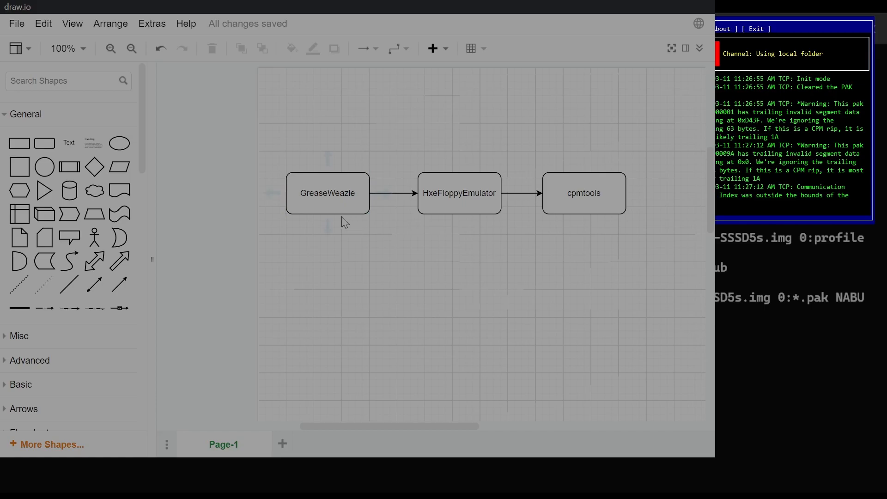
Highlight the GreaseWeazle, HxeFloppyEmulator and cpmtools boxes in turn.
click(328, 193)
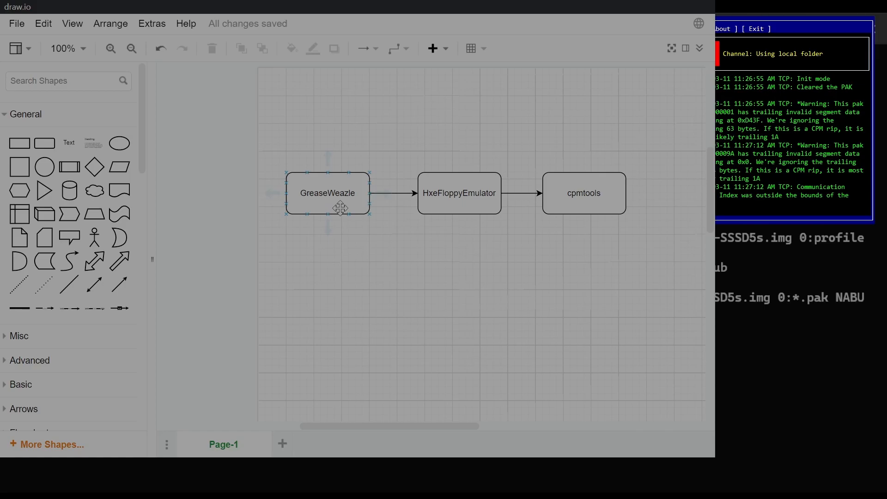
click(459, 193)
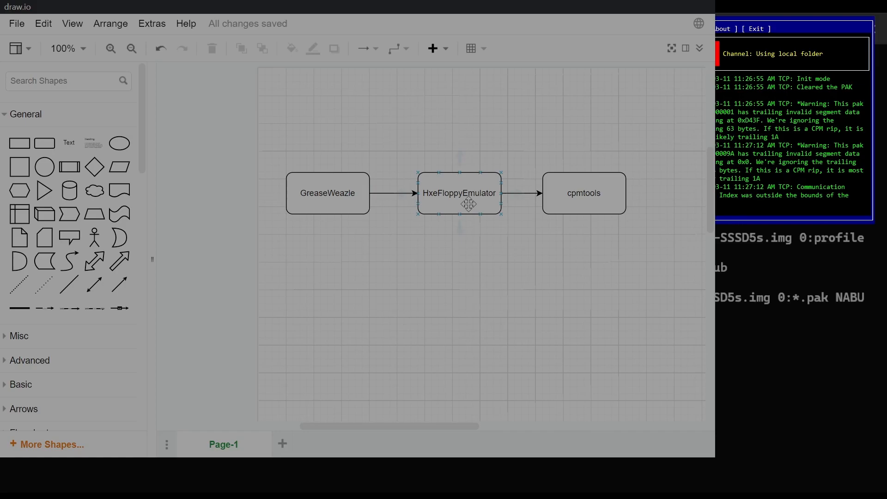
mouse_move(470, 198)
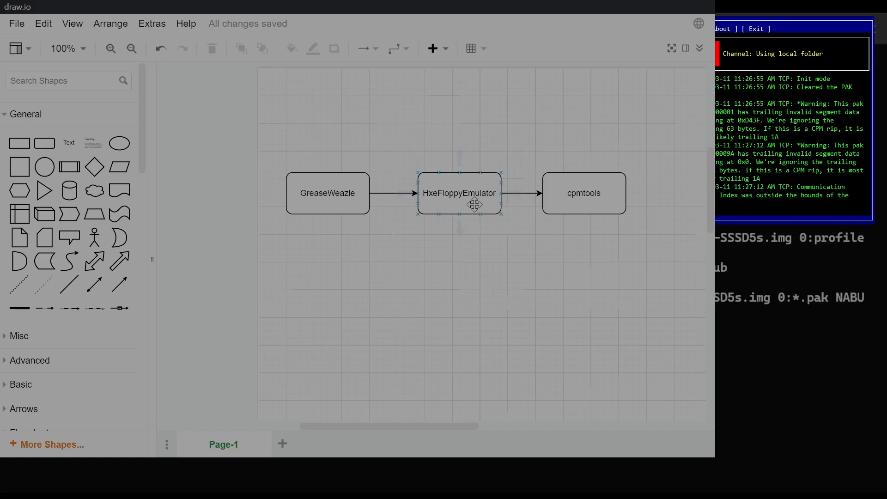
click(583, 193)
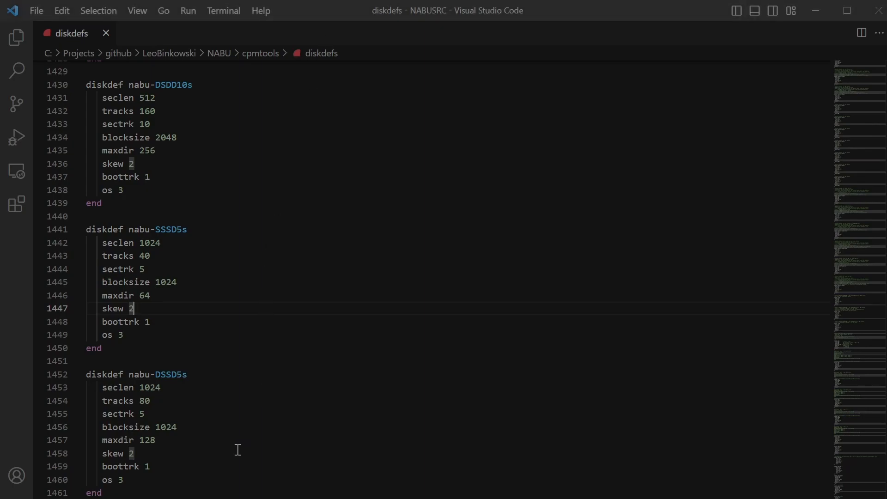
mouse_move(191, 414)
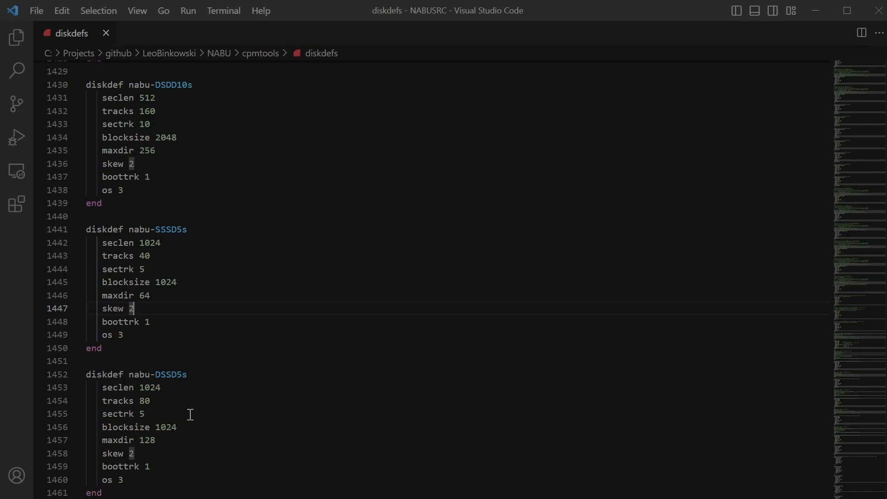
mouse_move(190, 347)
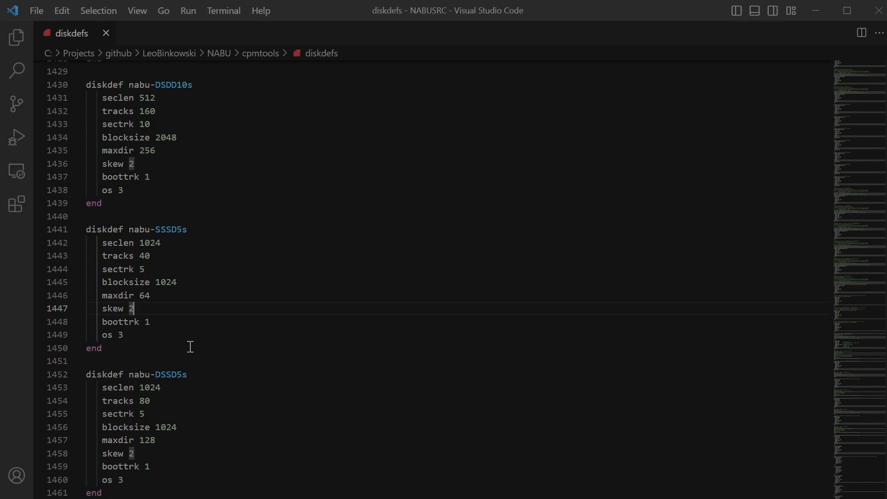
mouse_move(212, 417)
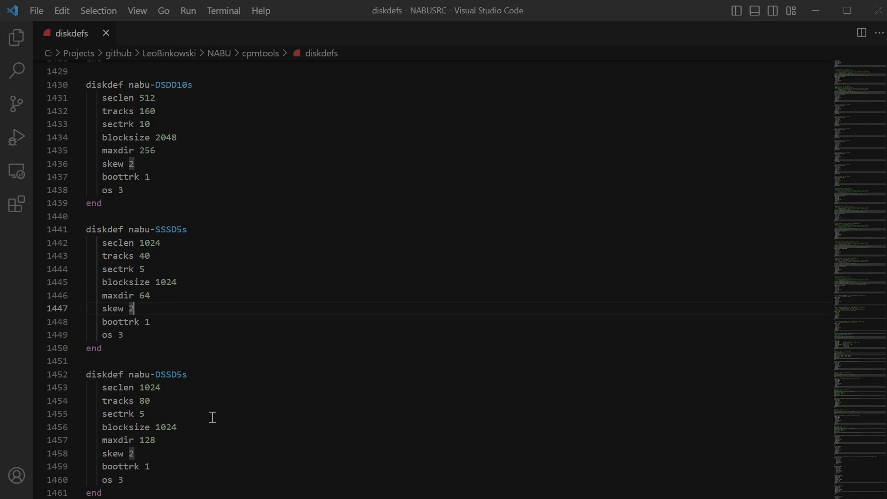
mouse_move(226, 427)
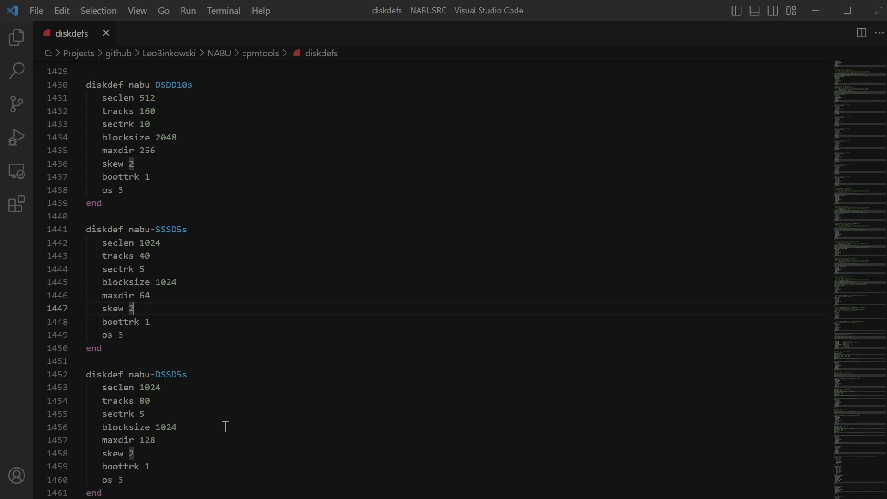
mouse_move(267, 436)
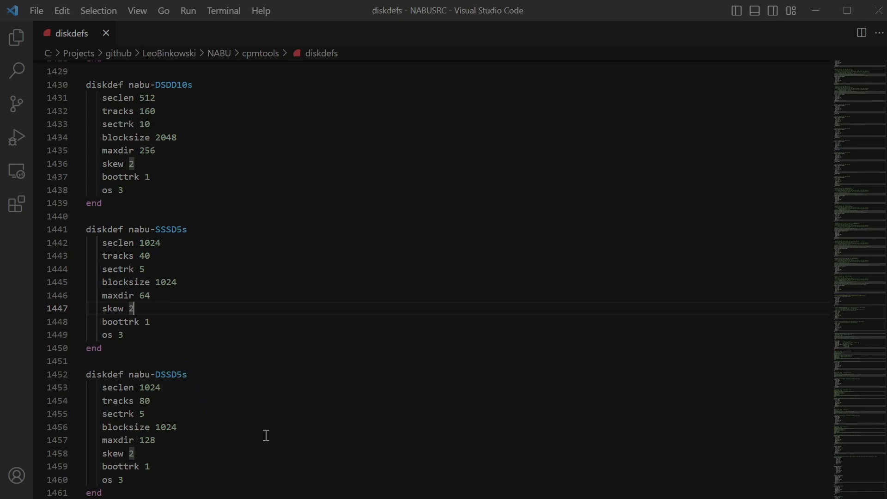
mouse_move(248, 393)
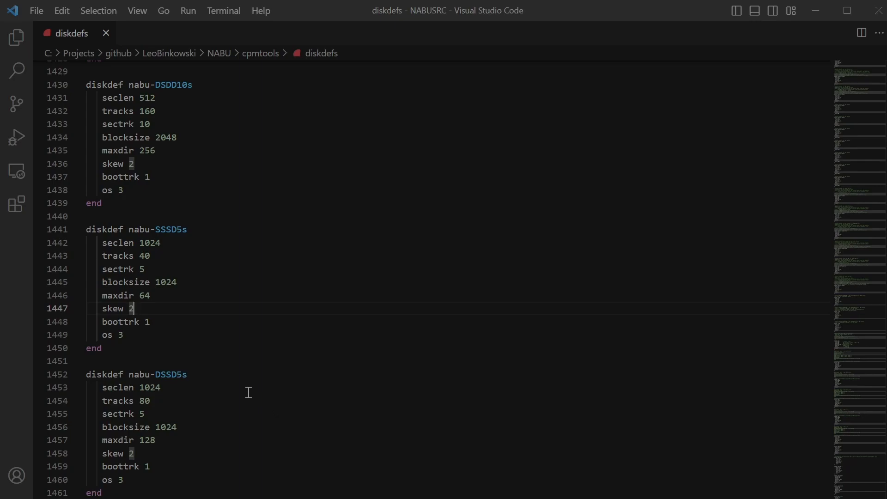
mouse_move(161, 356)
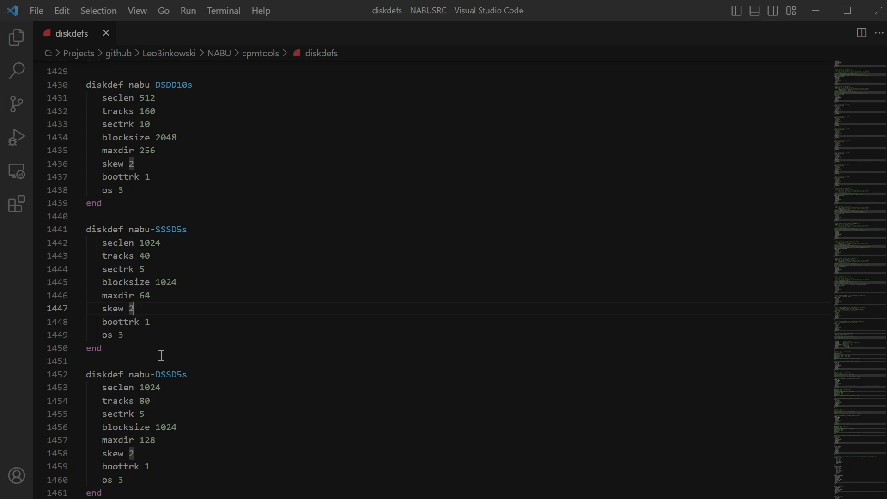
mouse_move(189, 394)
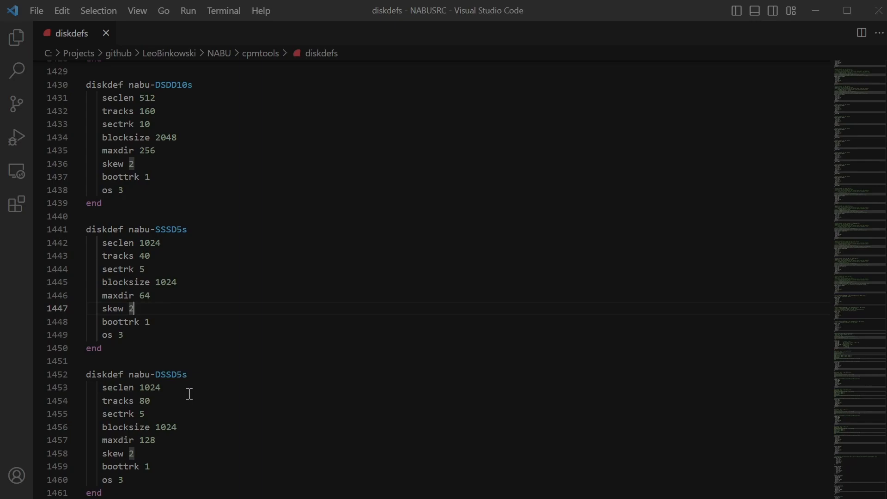
mouse_move(166, 379)
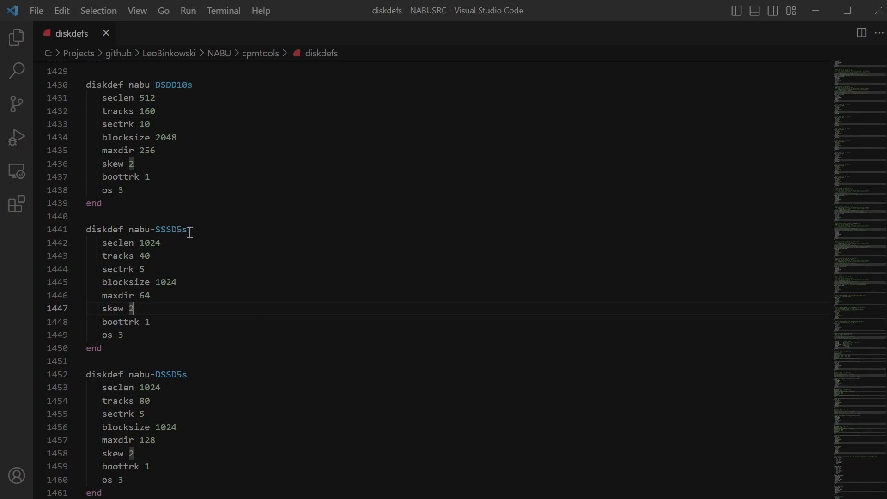
mouse_move(188, 212)
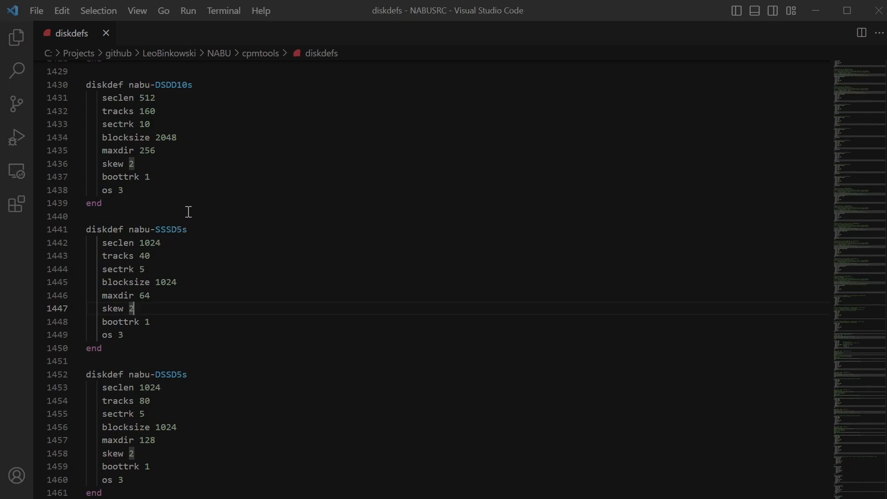
mouse_move(188, 127)
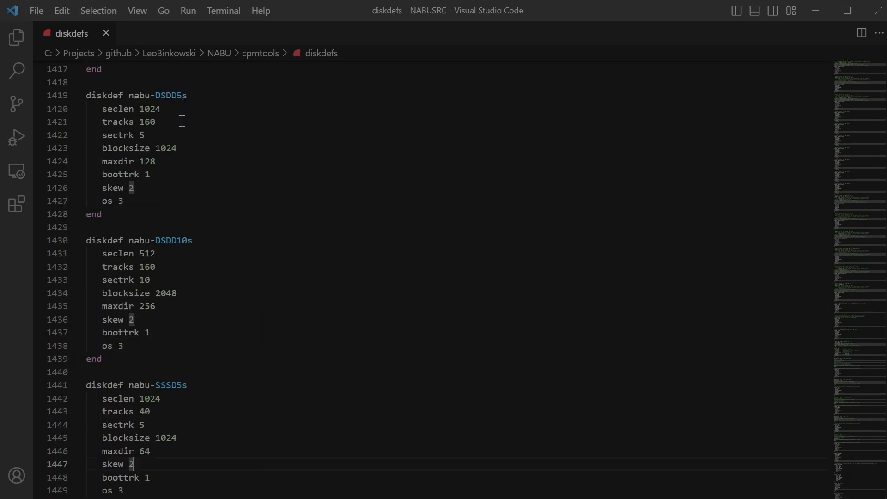
mouse_move(261, 237)
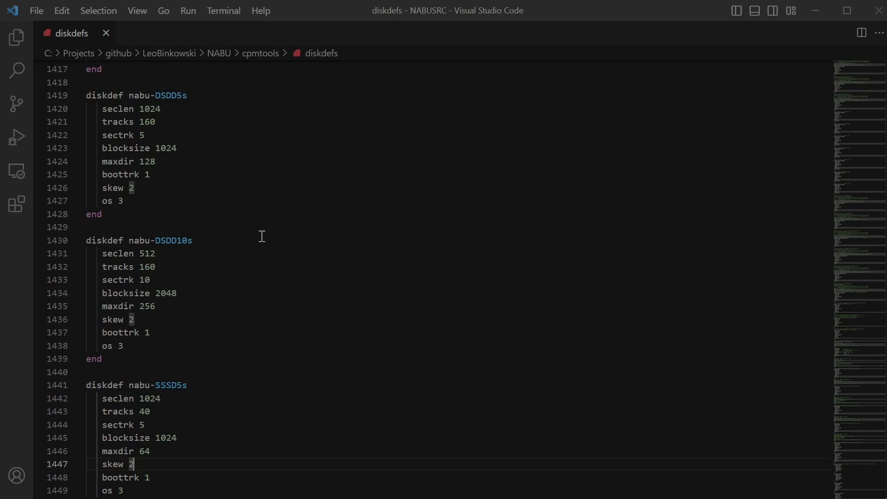
mouse_move(271, 322)
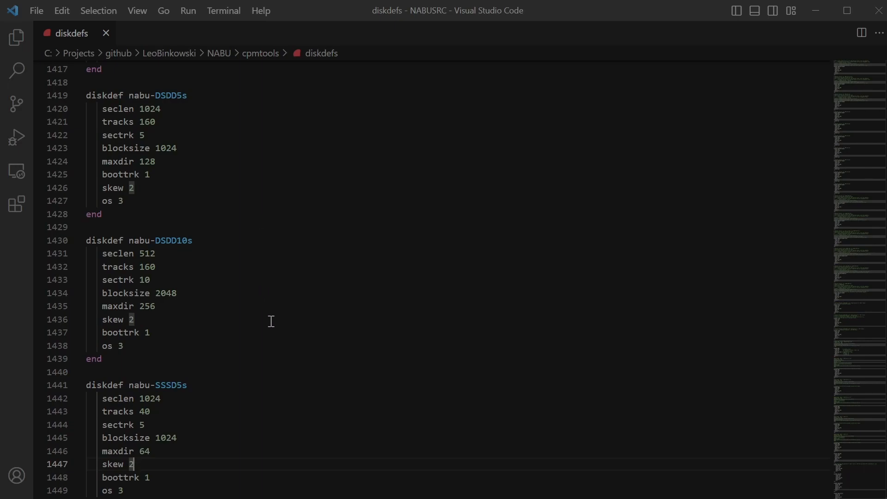
mouse_move(263, 346)
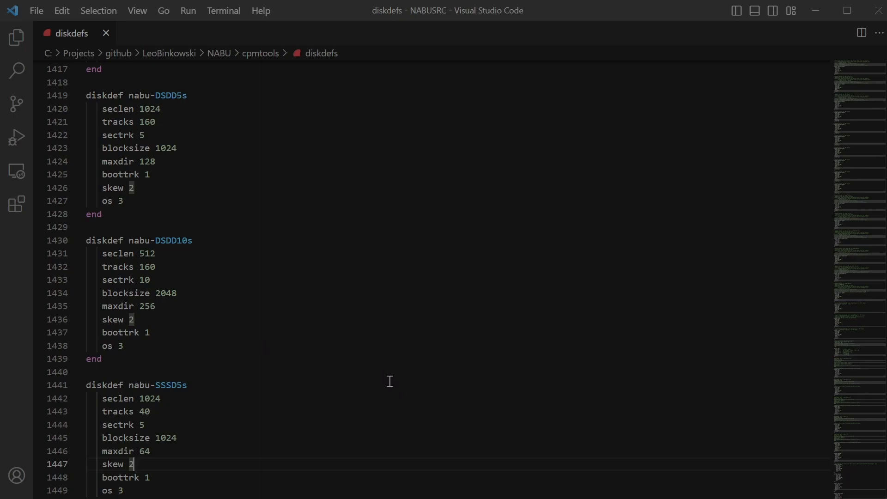
mouse_move(474, 409)
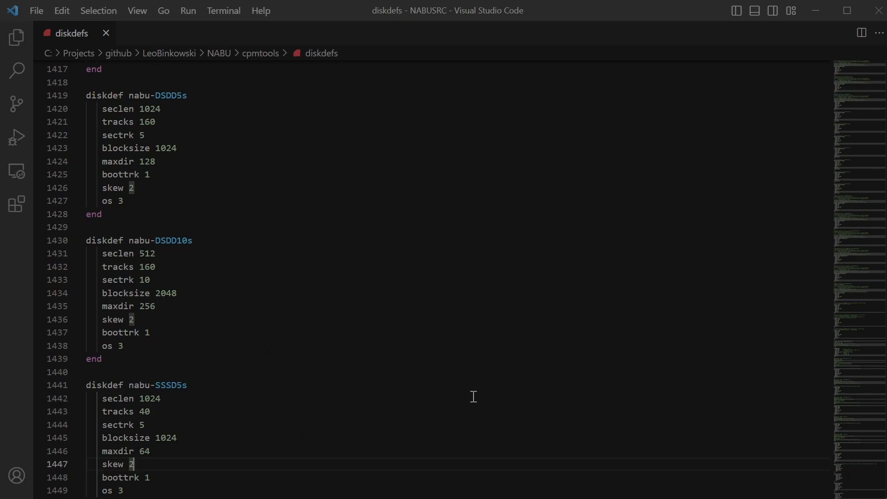
Scroll the diskdefs file around the nabu-DSDD5s and nabu-SSSD5s entries.
scroll(down, 3)
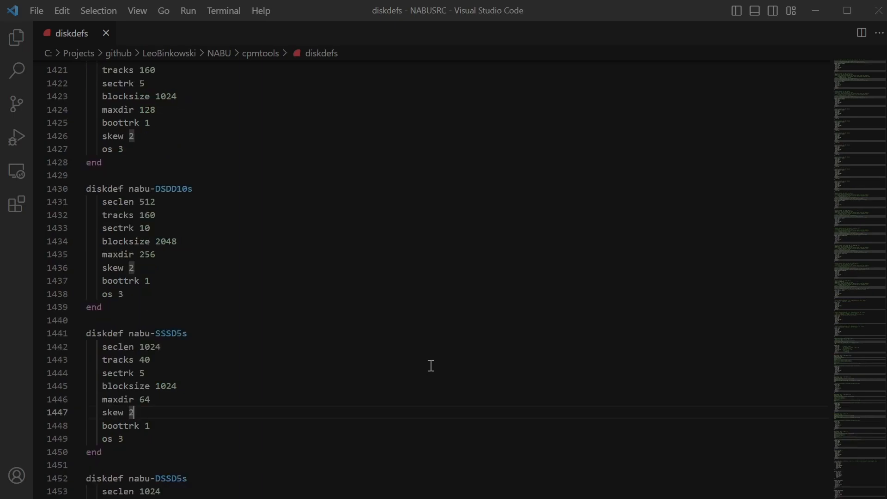